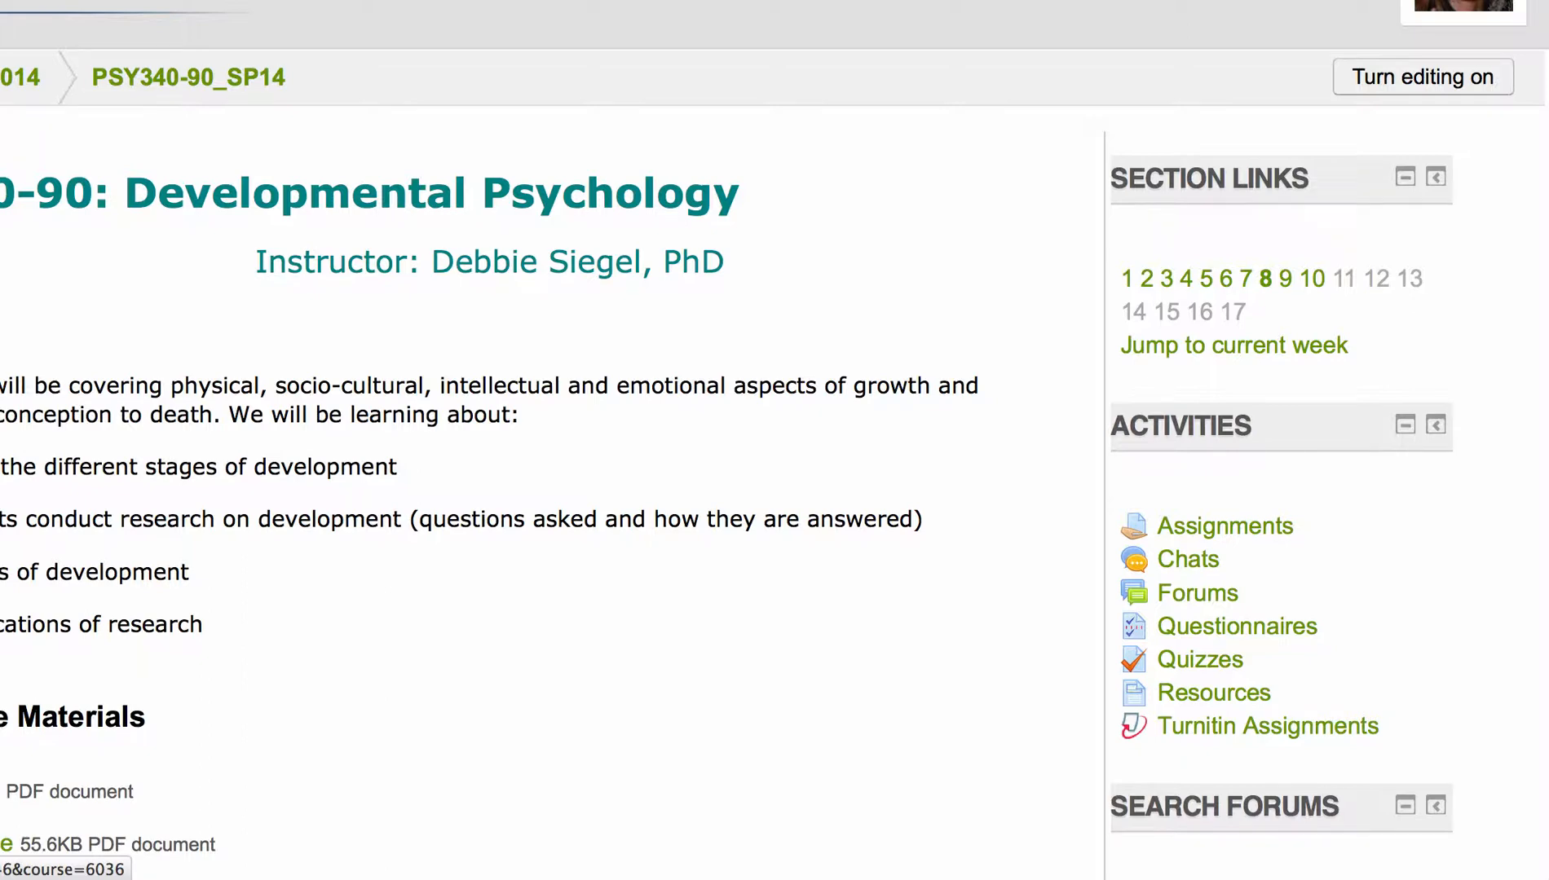
mouse_move(1199, 661)
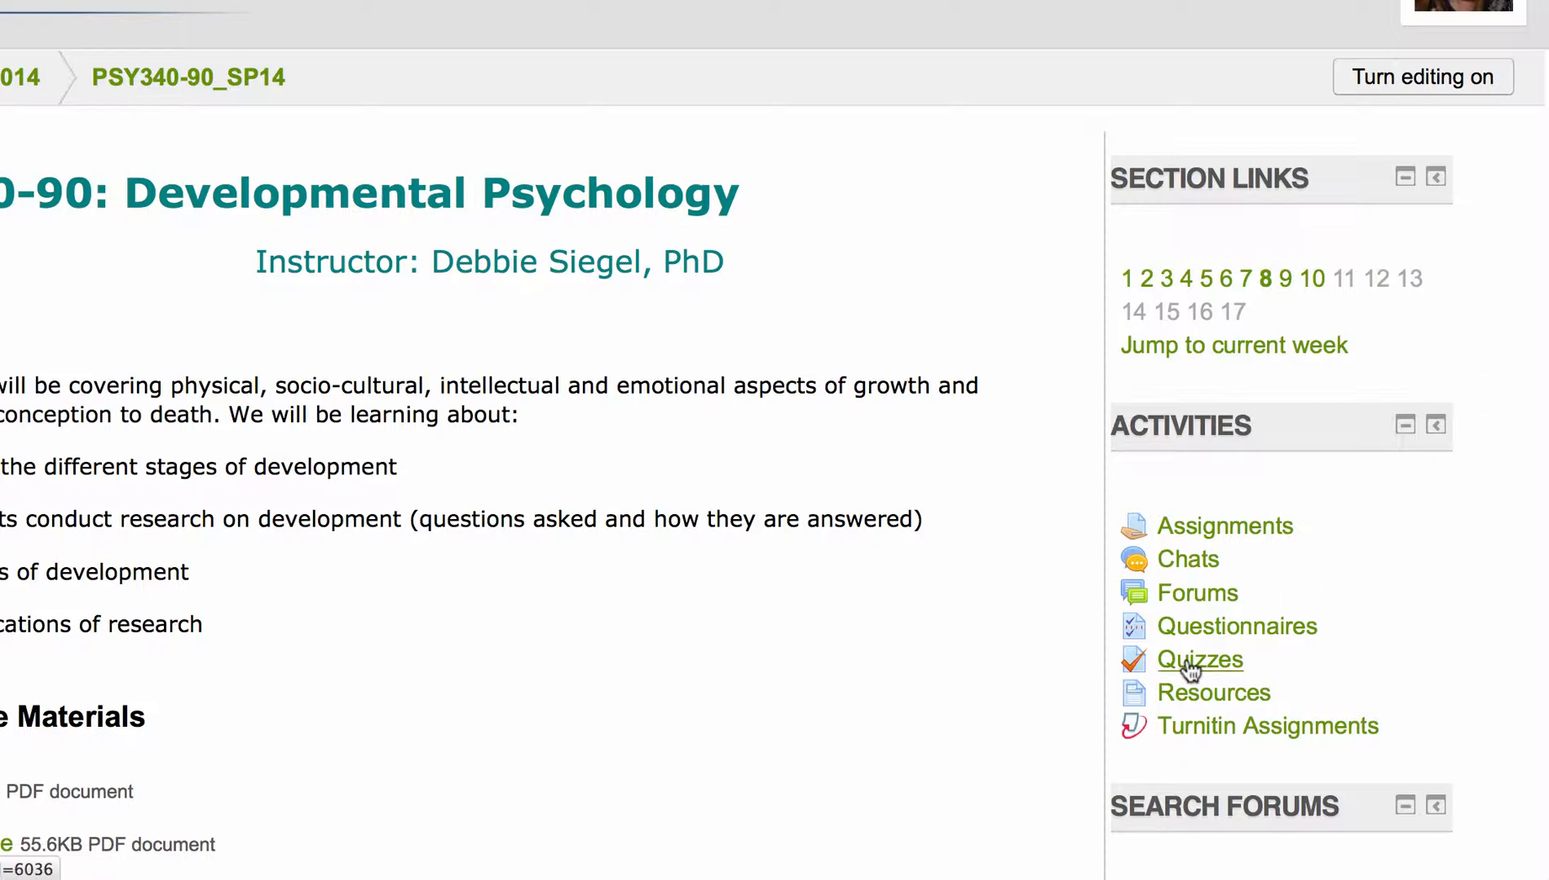
Navigate from the Quizzes list into Exam 1 and view its 29 attempts with per-question marks.
left_click(1200, 658)
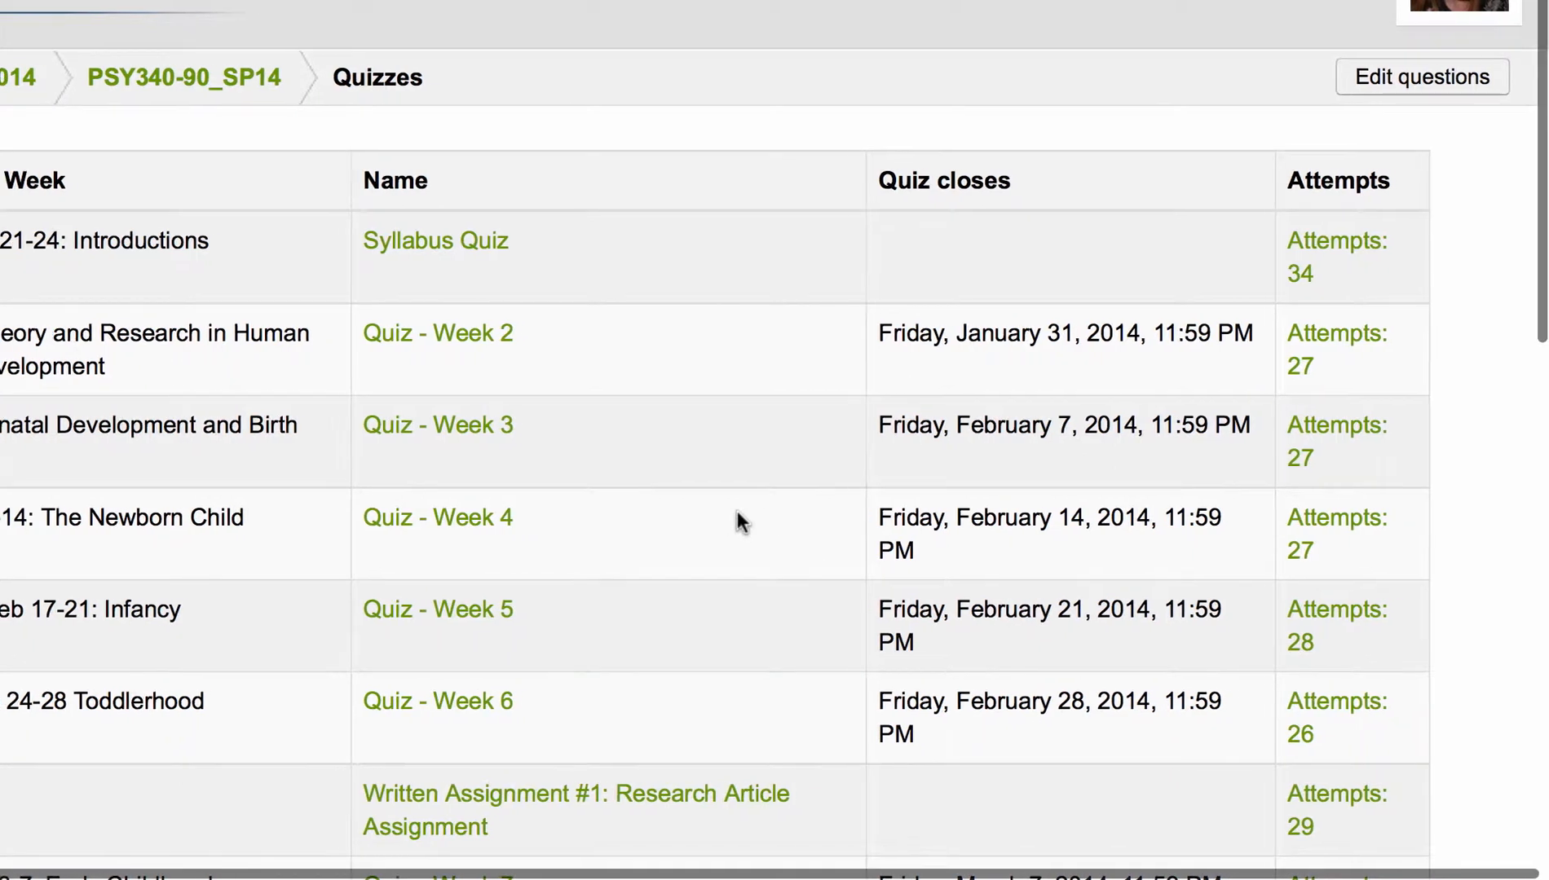
scroll("down", 3)
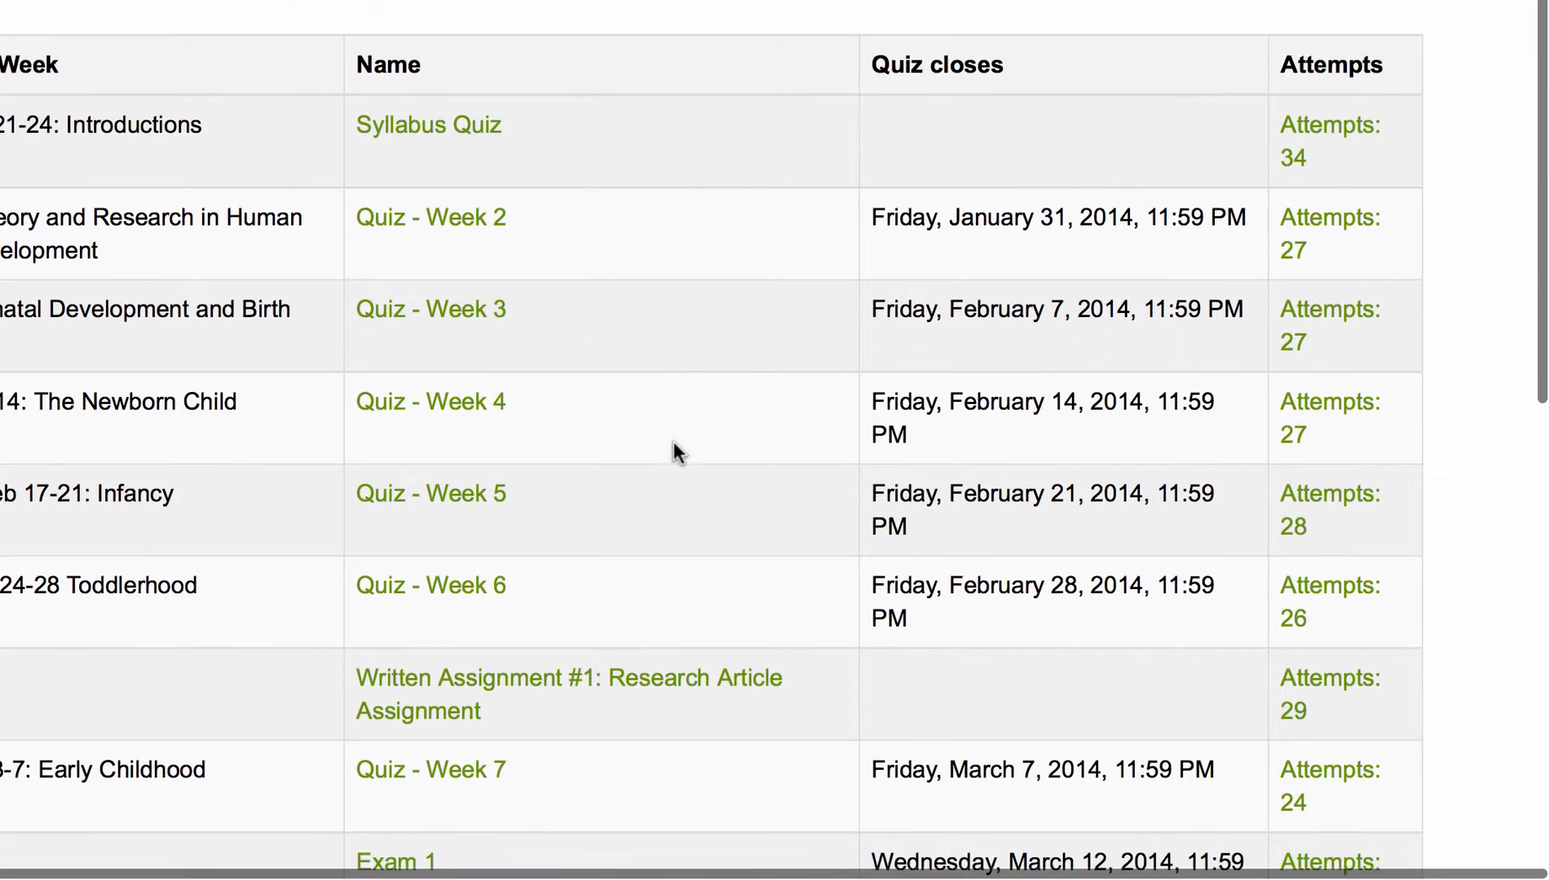
scroll("down", 3)
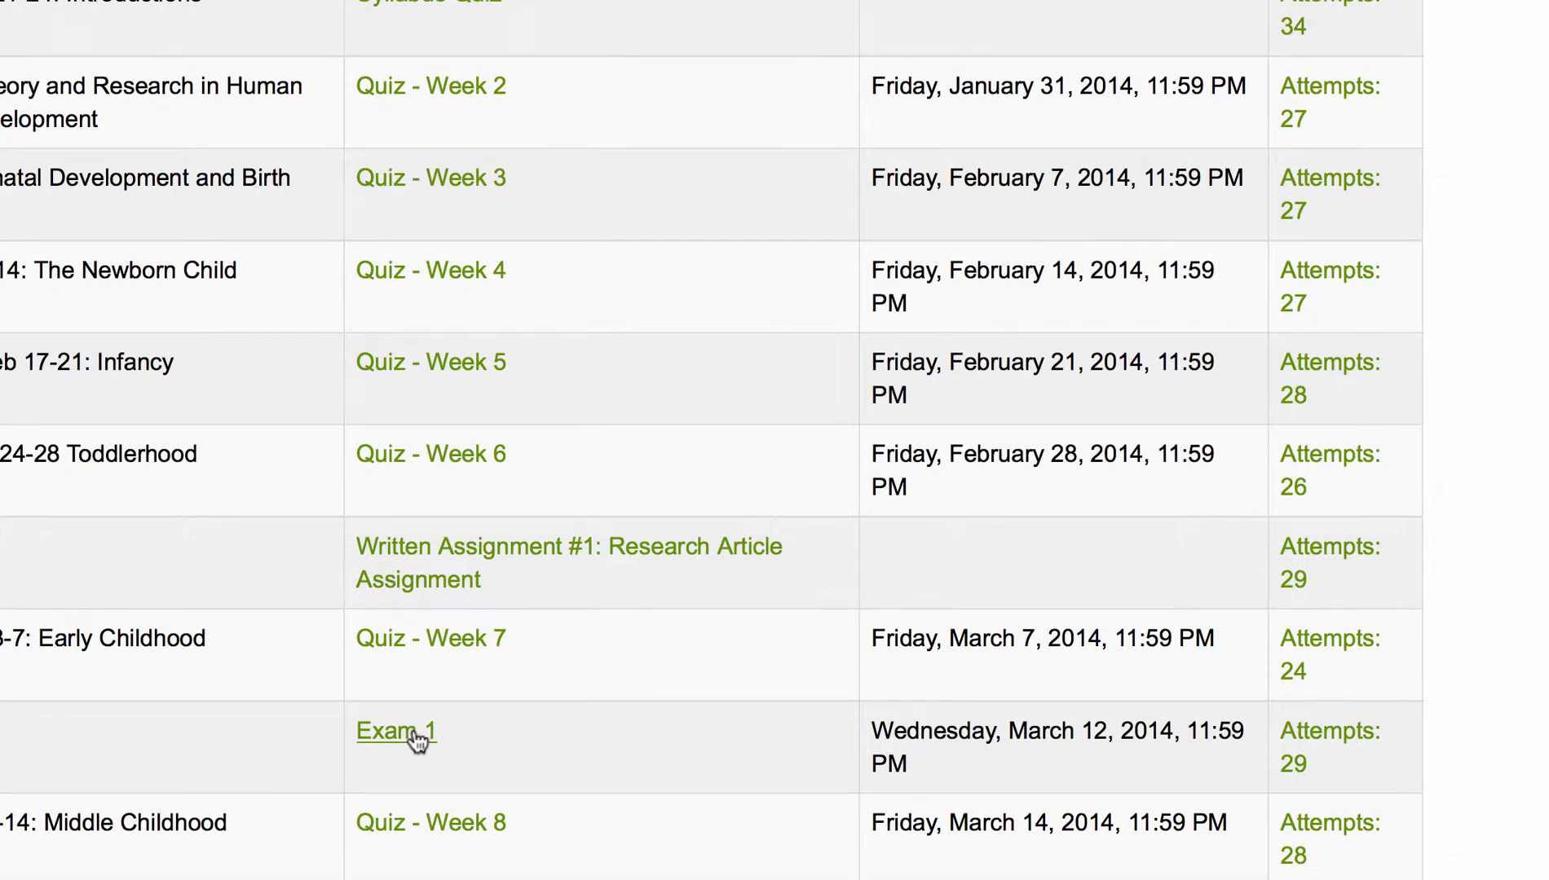
left_click(395, 730)
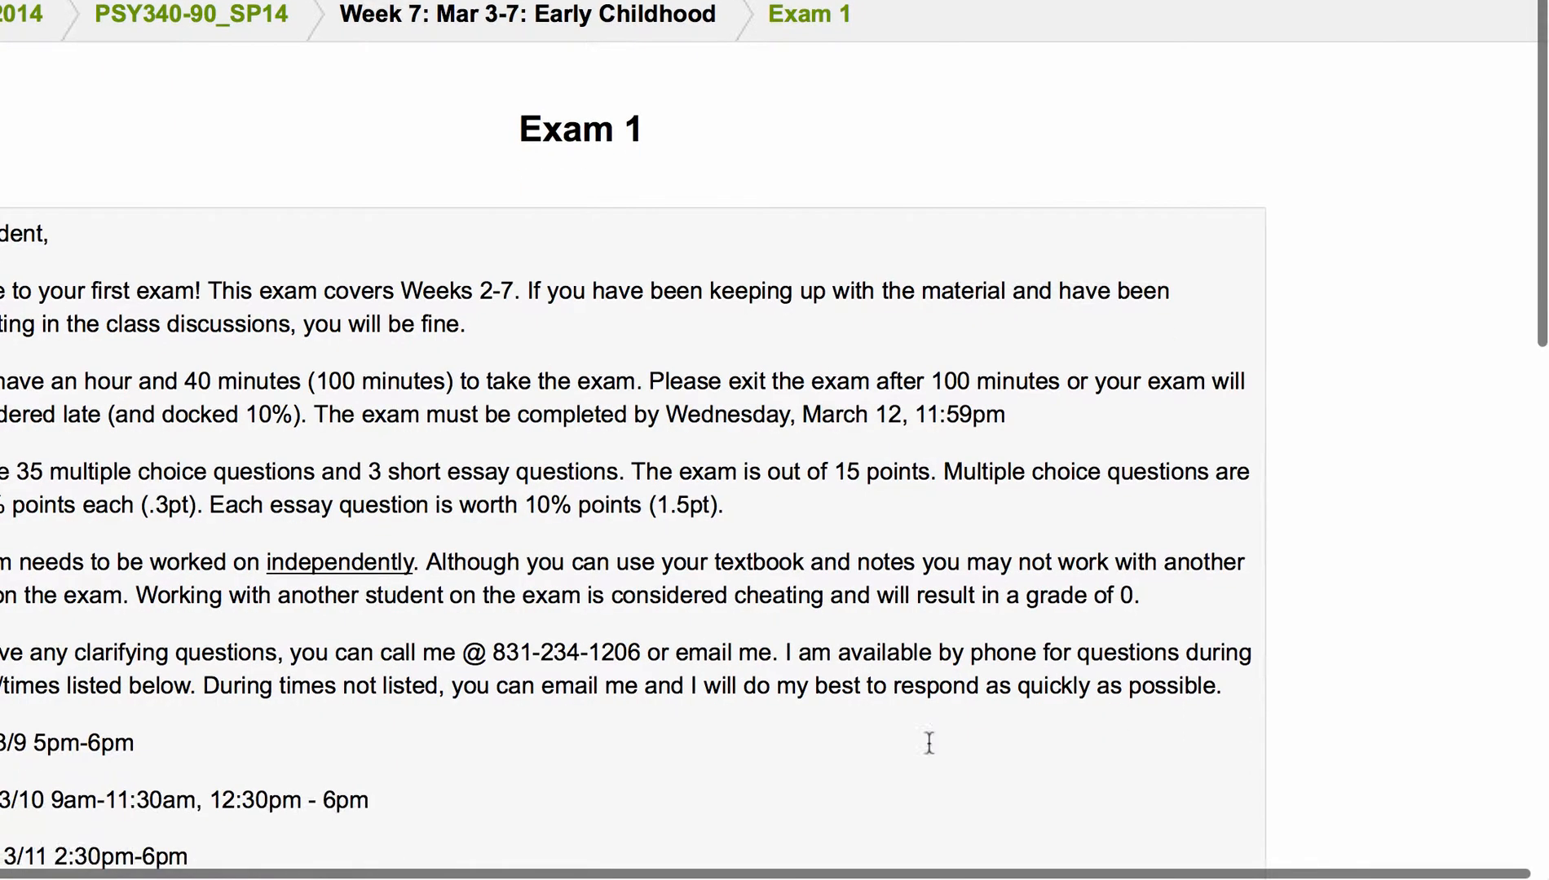
scroll("down", 3)
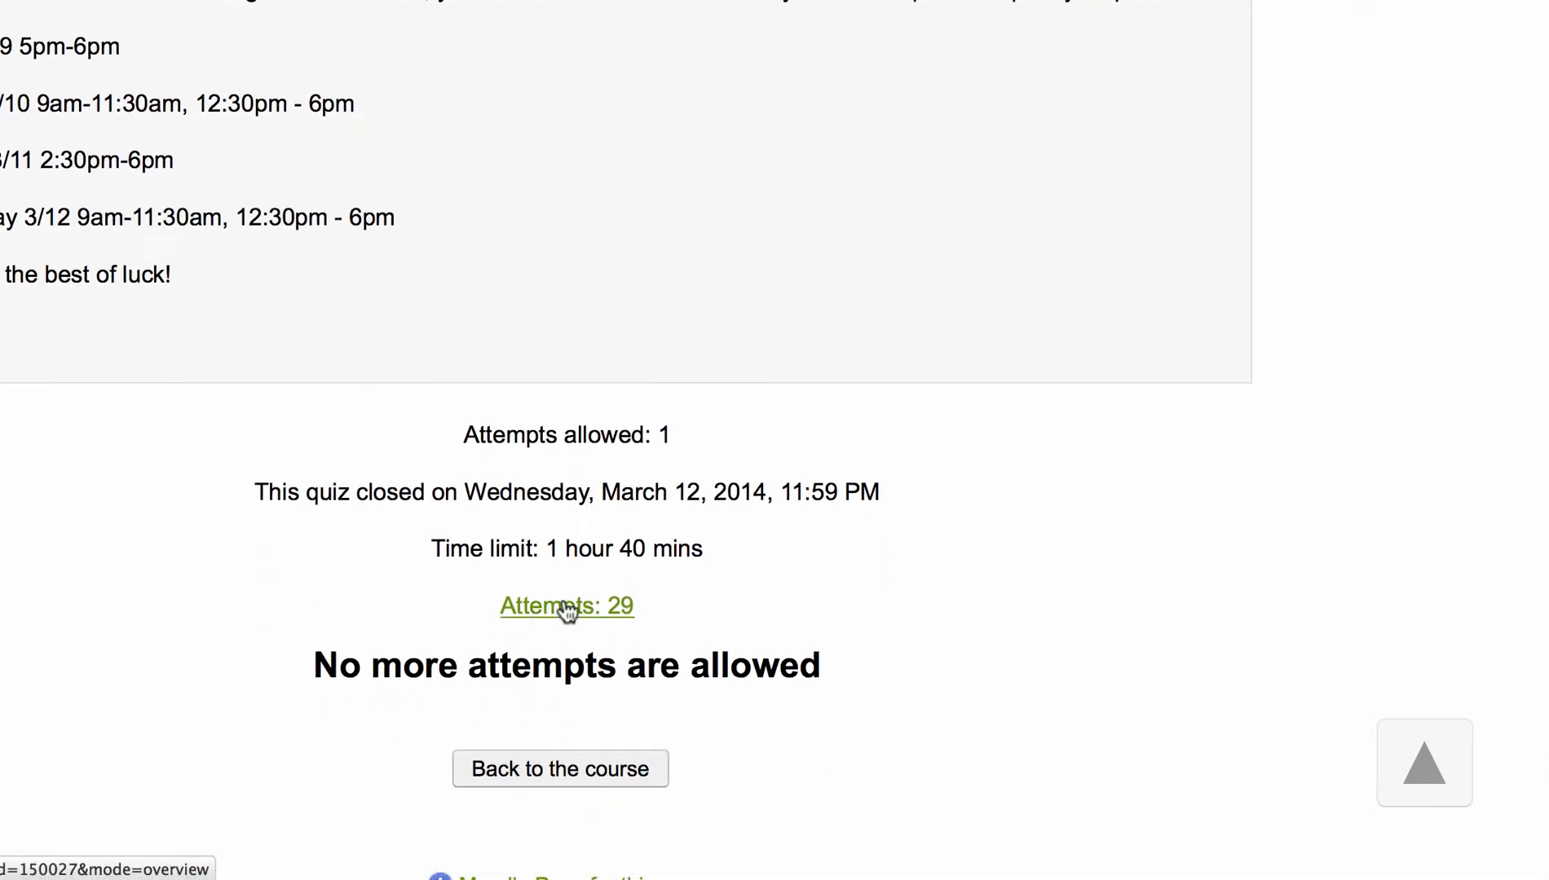
left_click(566, 606)
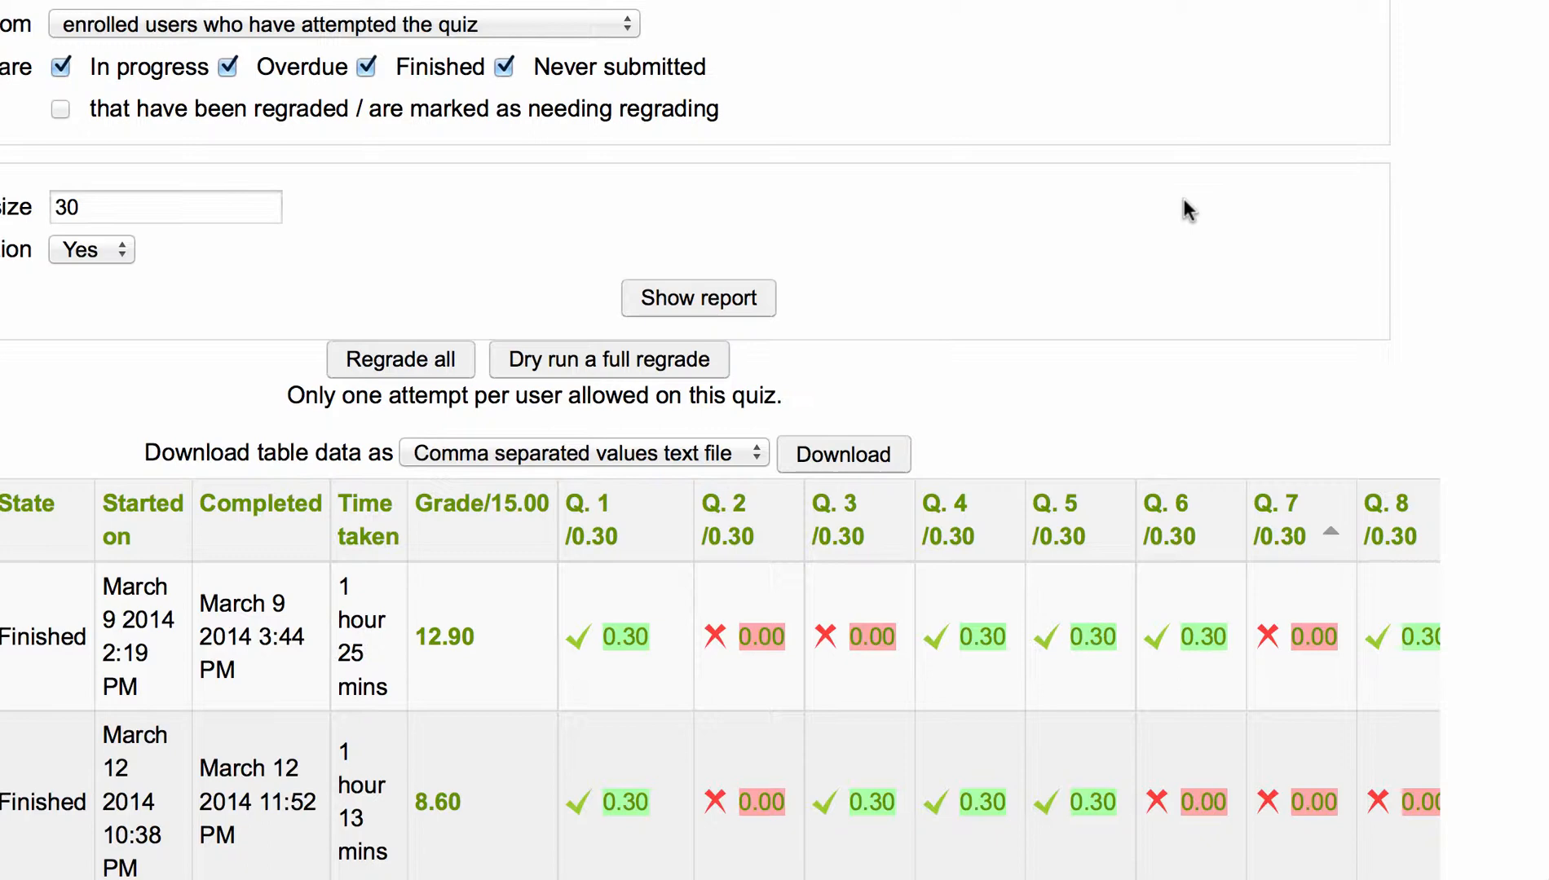
mouse_move(740, 670)
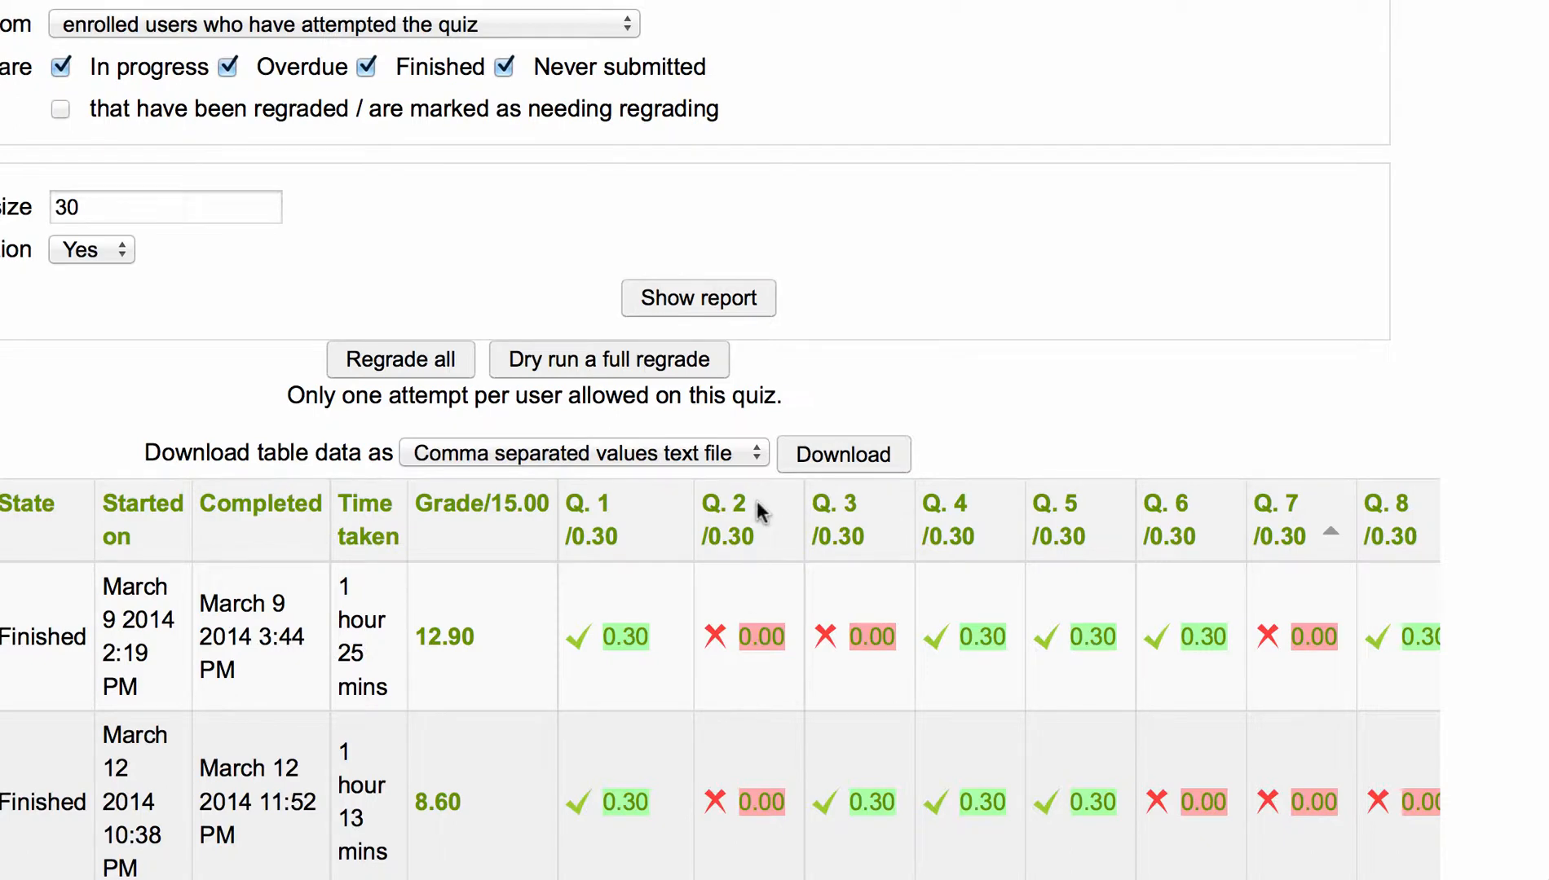
mouse_move(727, 519)
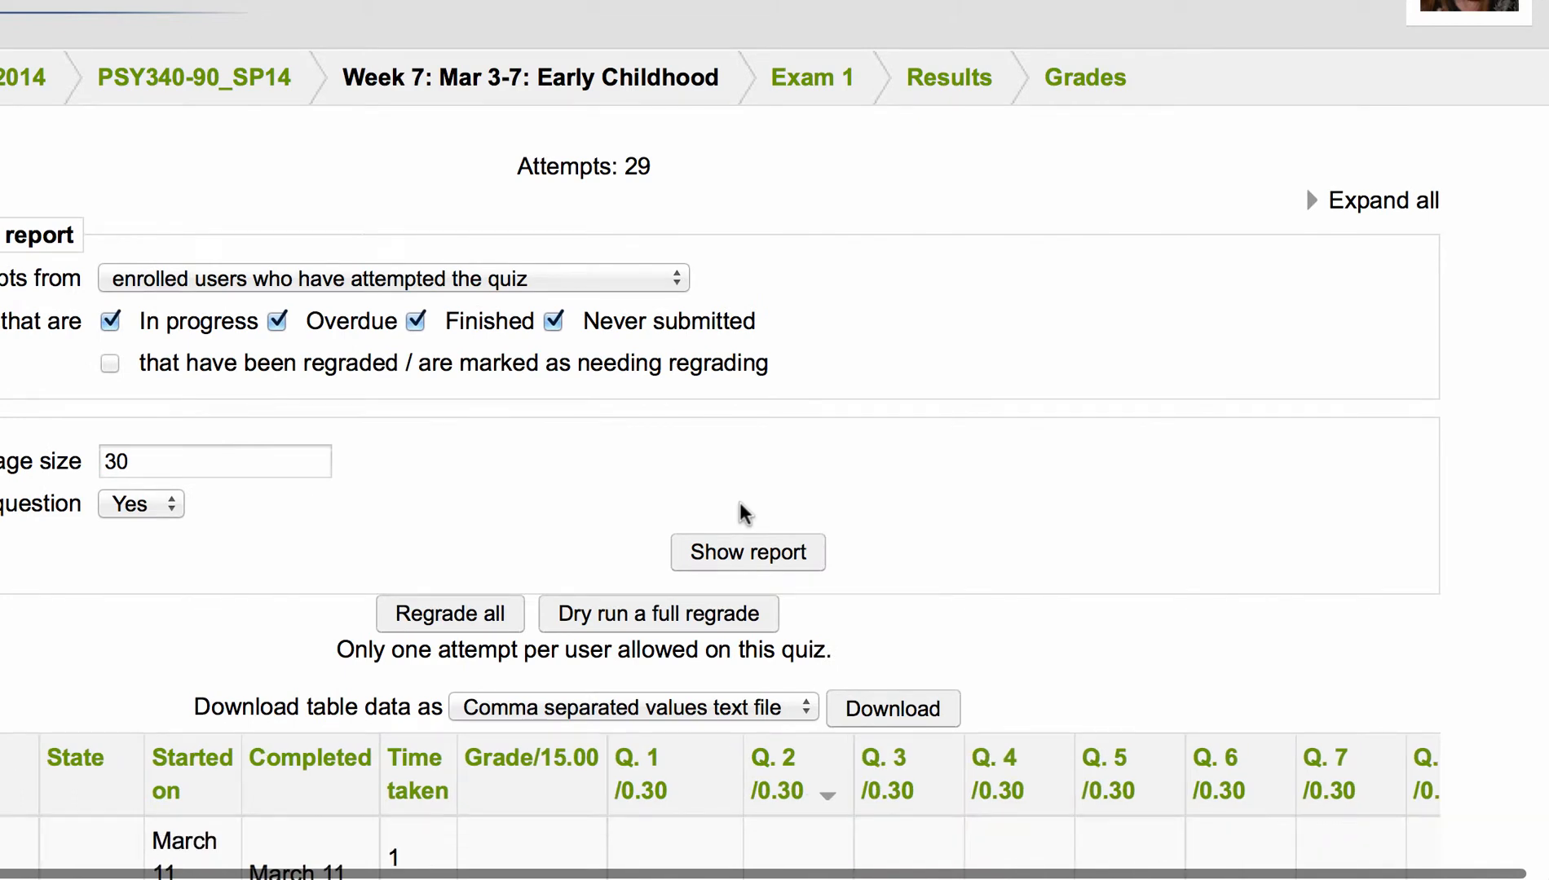
Scroll down the attempts report to review the Question 2 column ordering.
scroll("down", 3)
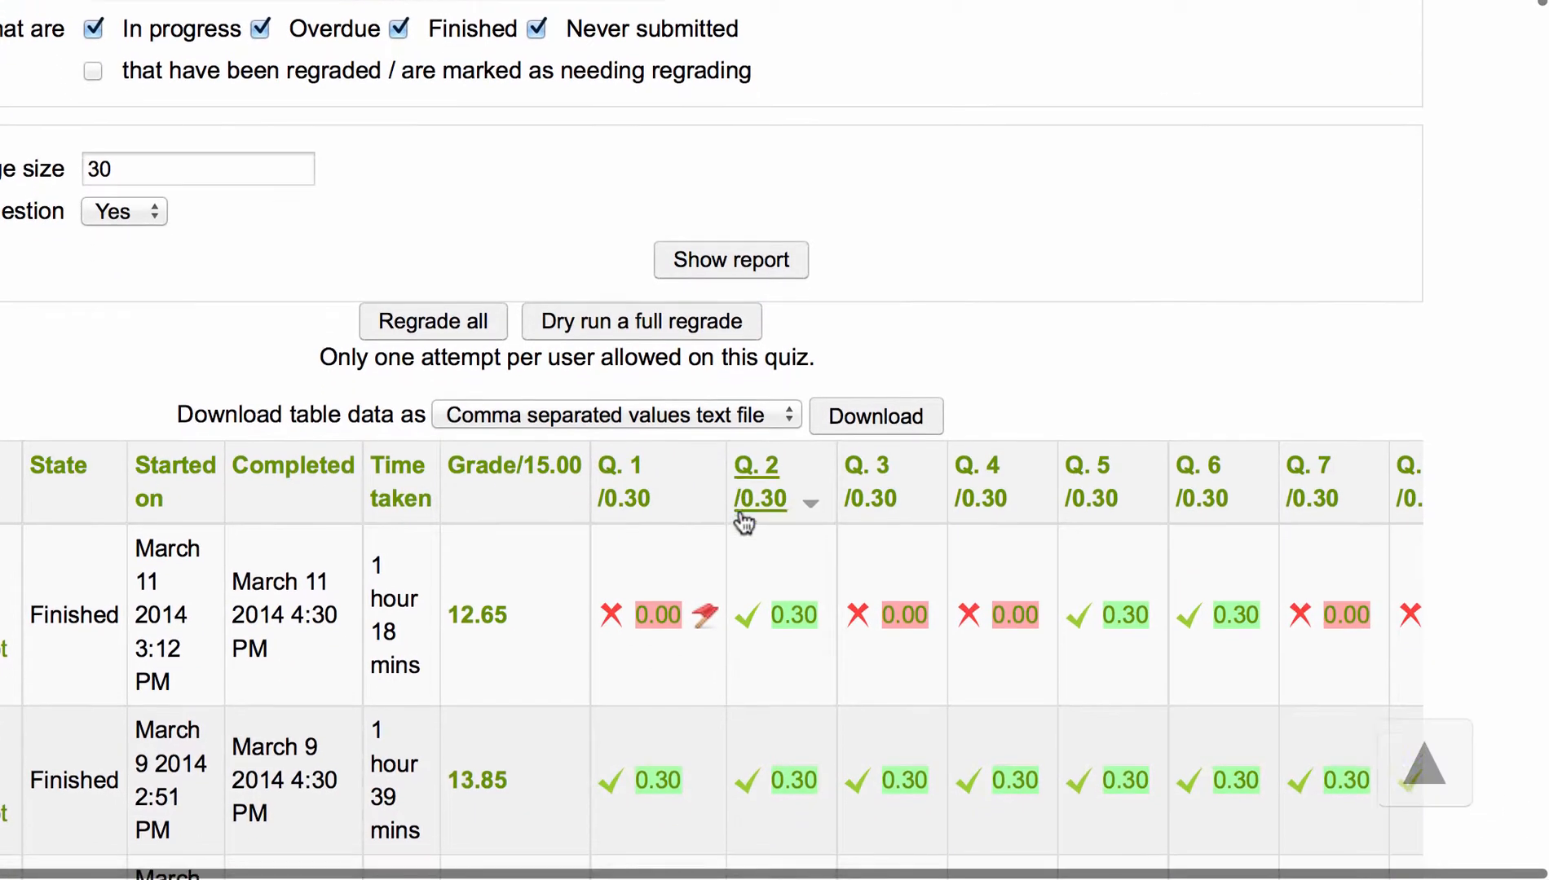
scroll("down", 3)
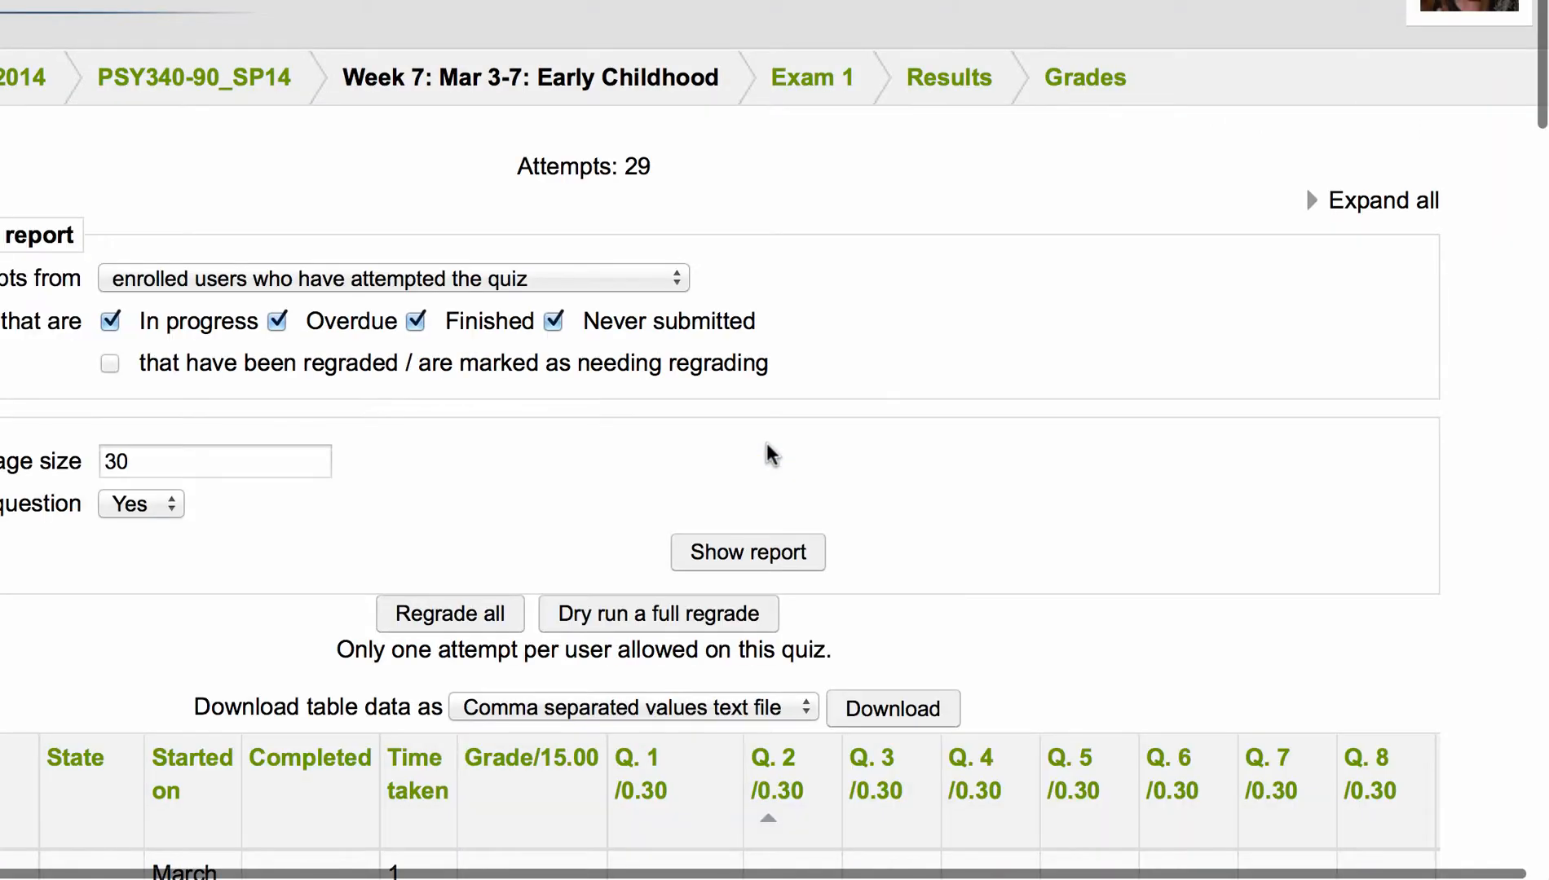
Expand all report settings sections and check the three 0.00 Question 2 attempts listed first.
left_click(1381, 199)
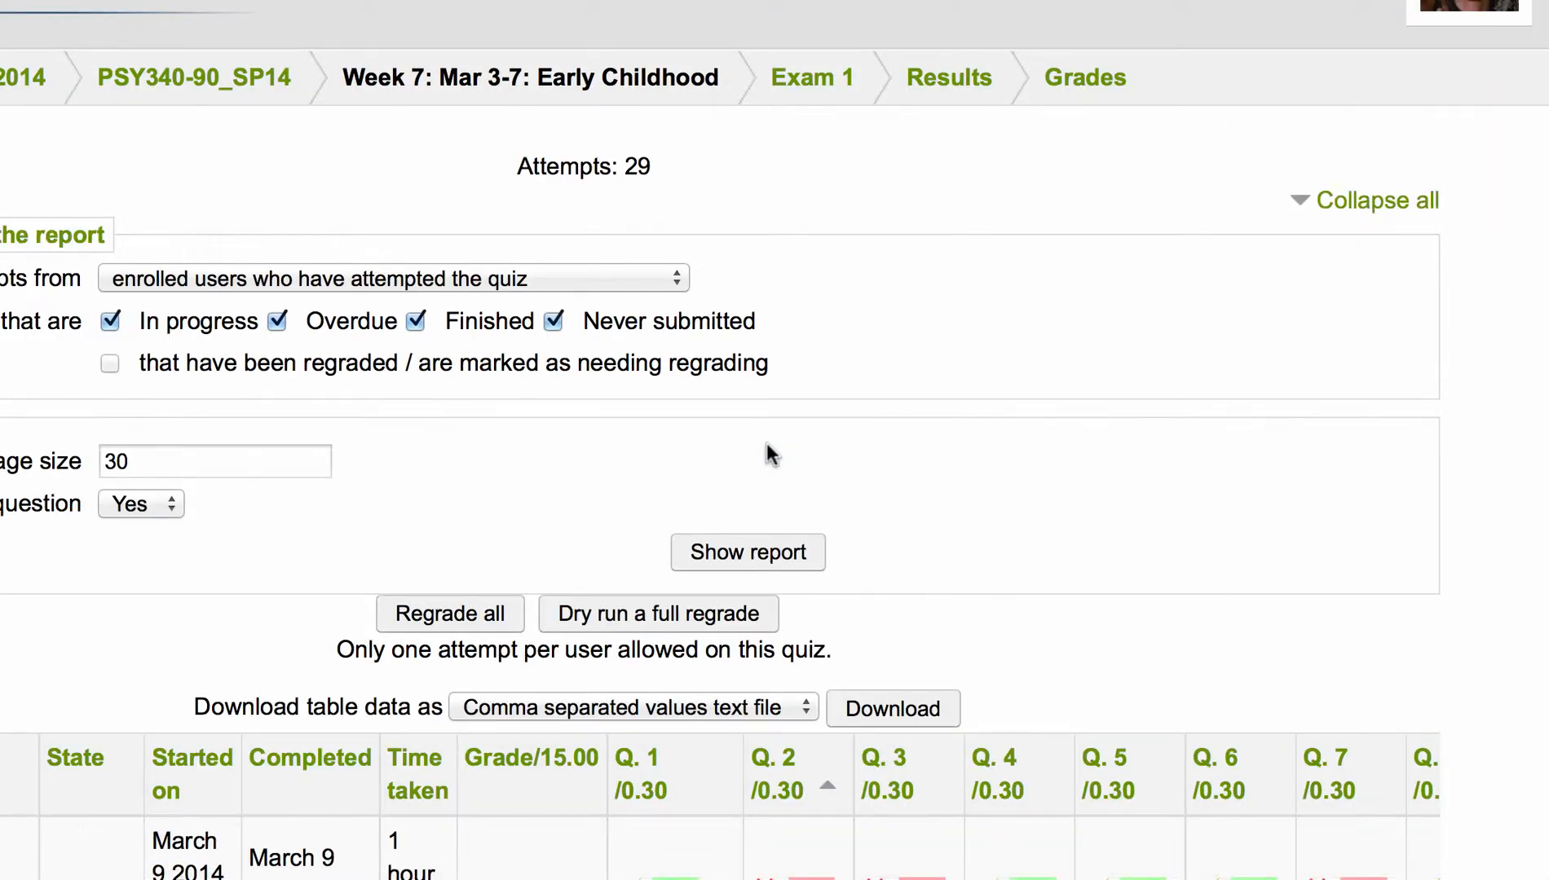
scroll("down", 3)
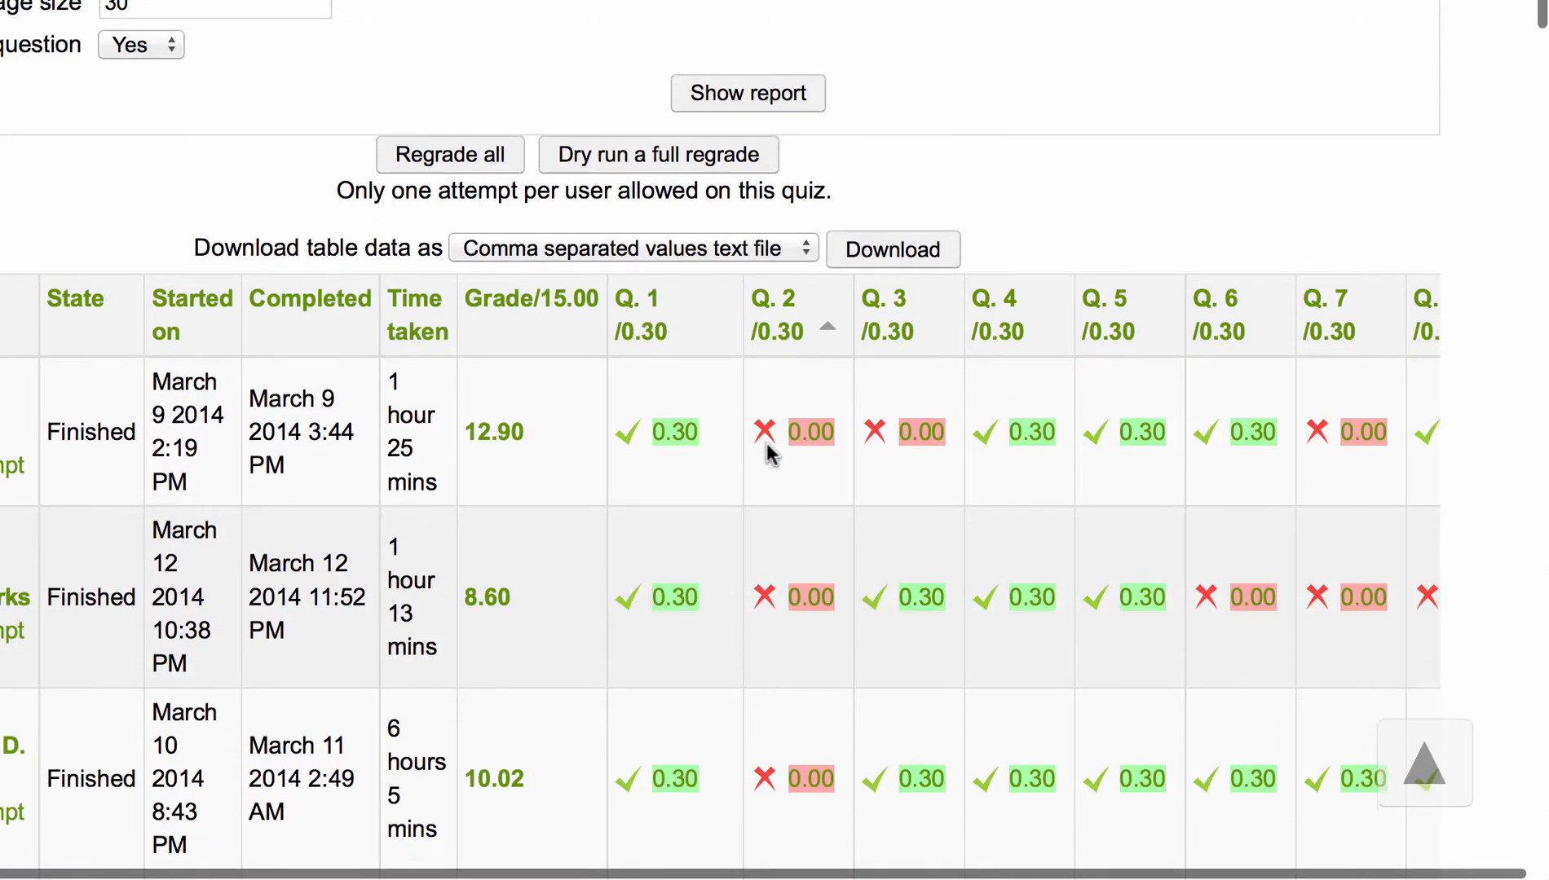
scroll("down", 3)
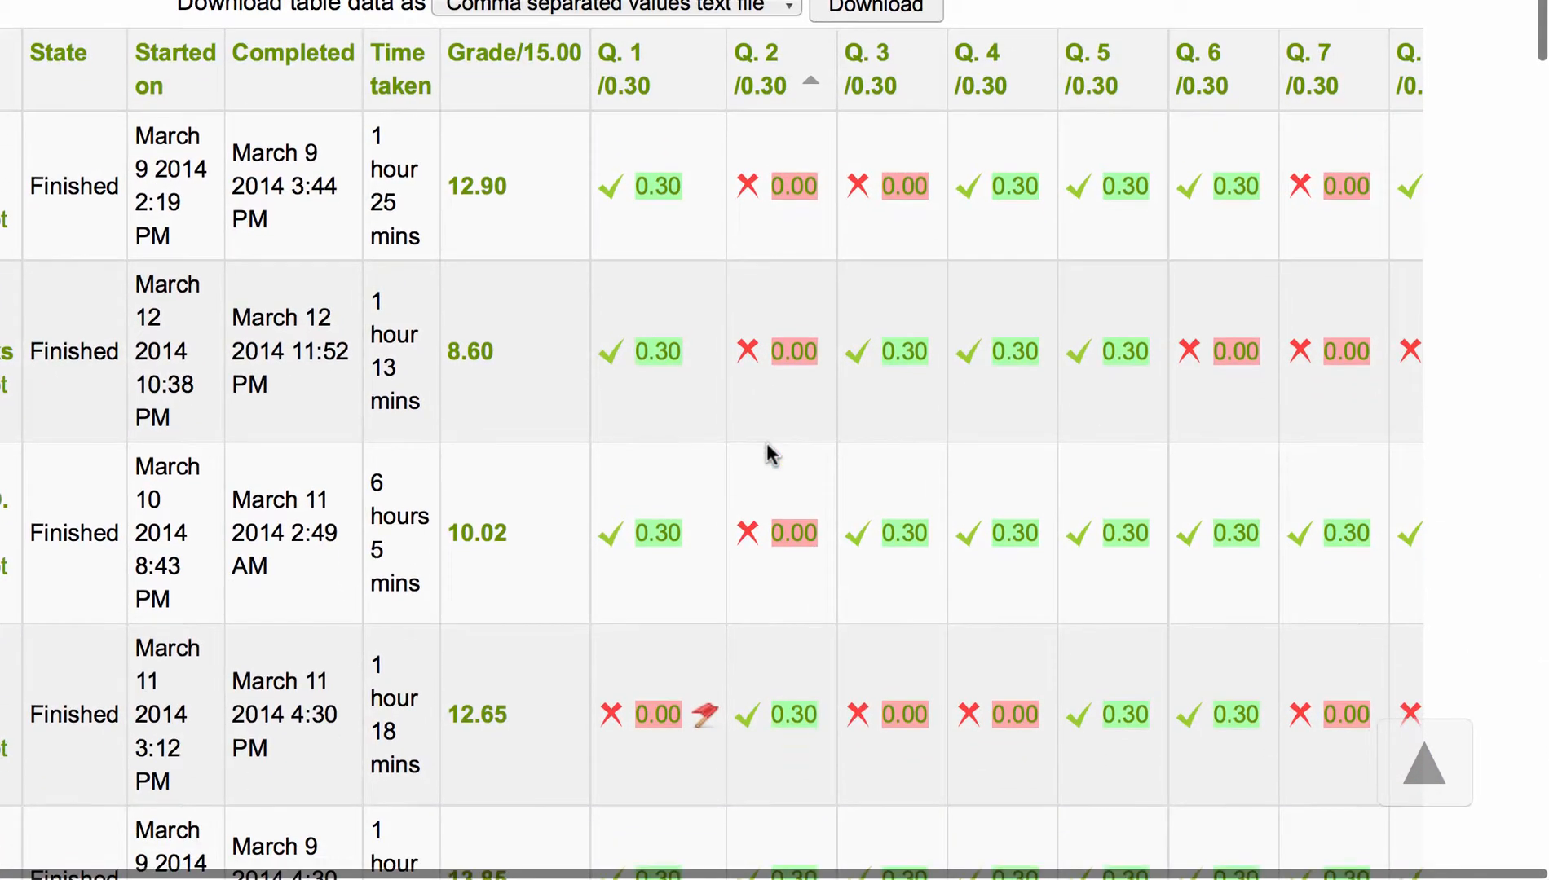
mouse_move(772, 579)
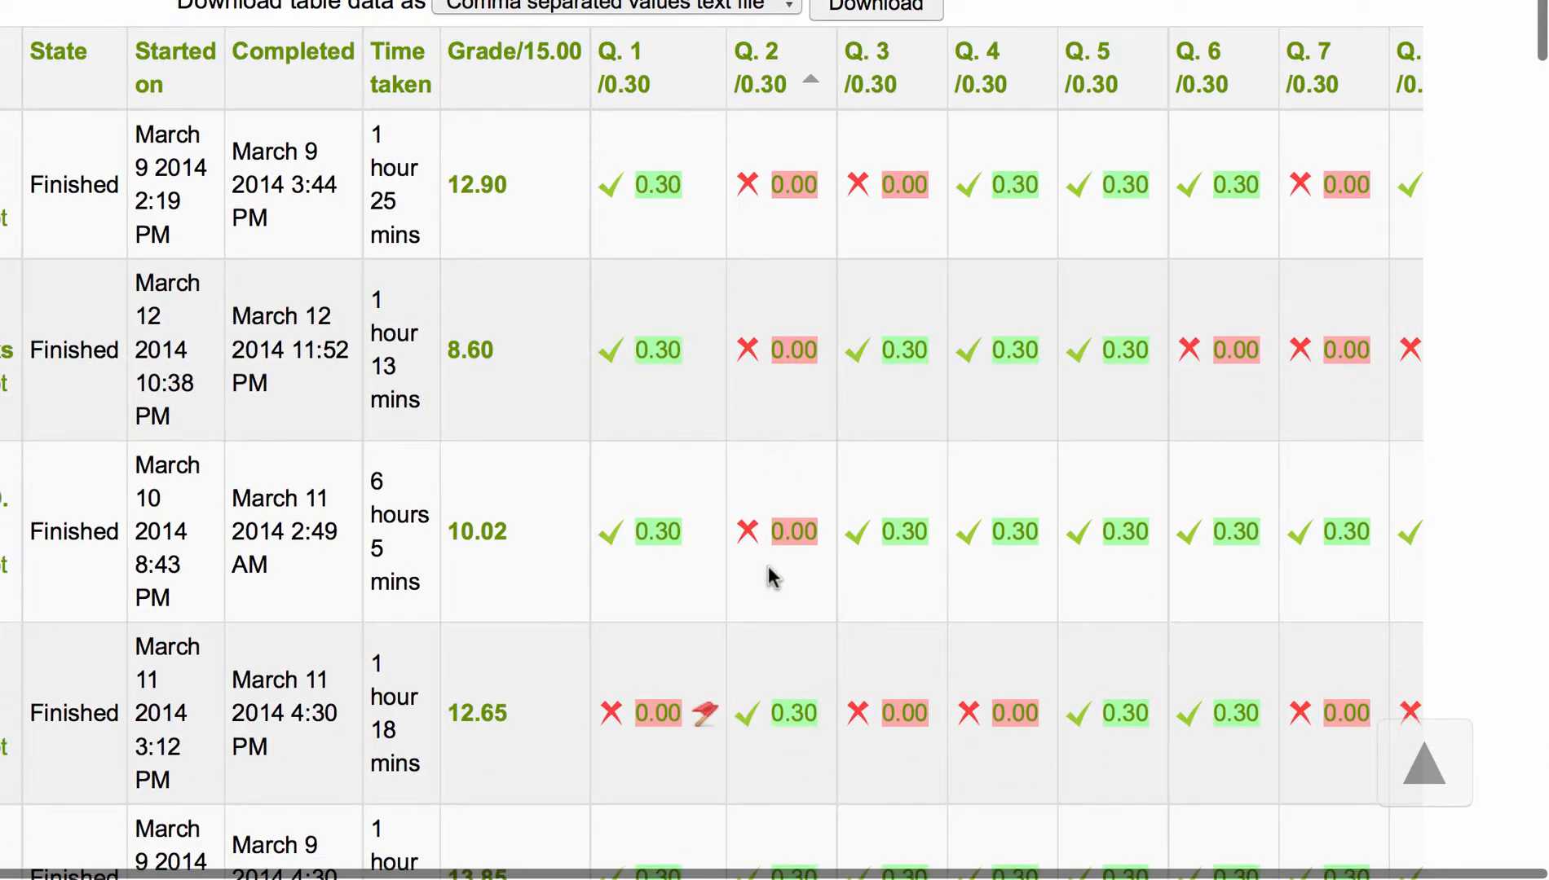